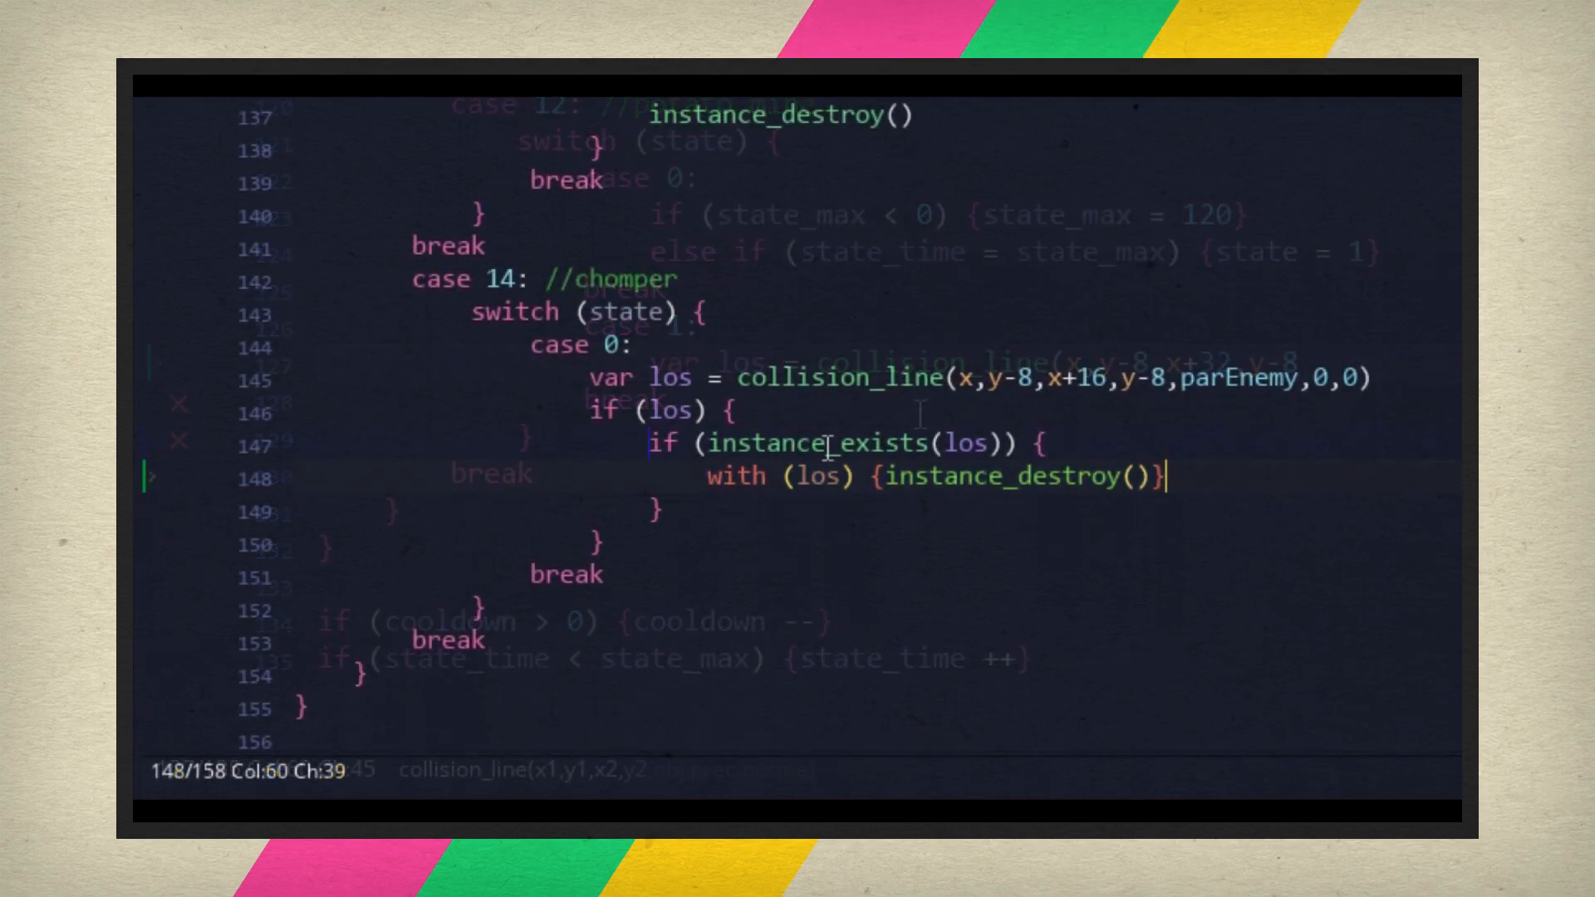
Step: Set state = 1 in the chomper case, then dismiss the GameMaker crash dialog
text(state = 1)
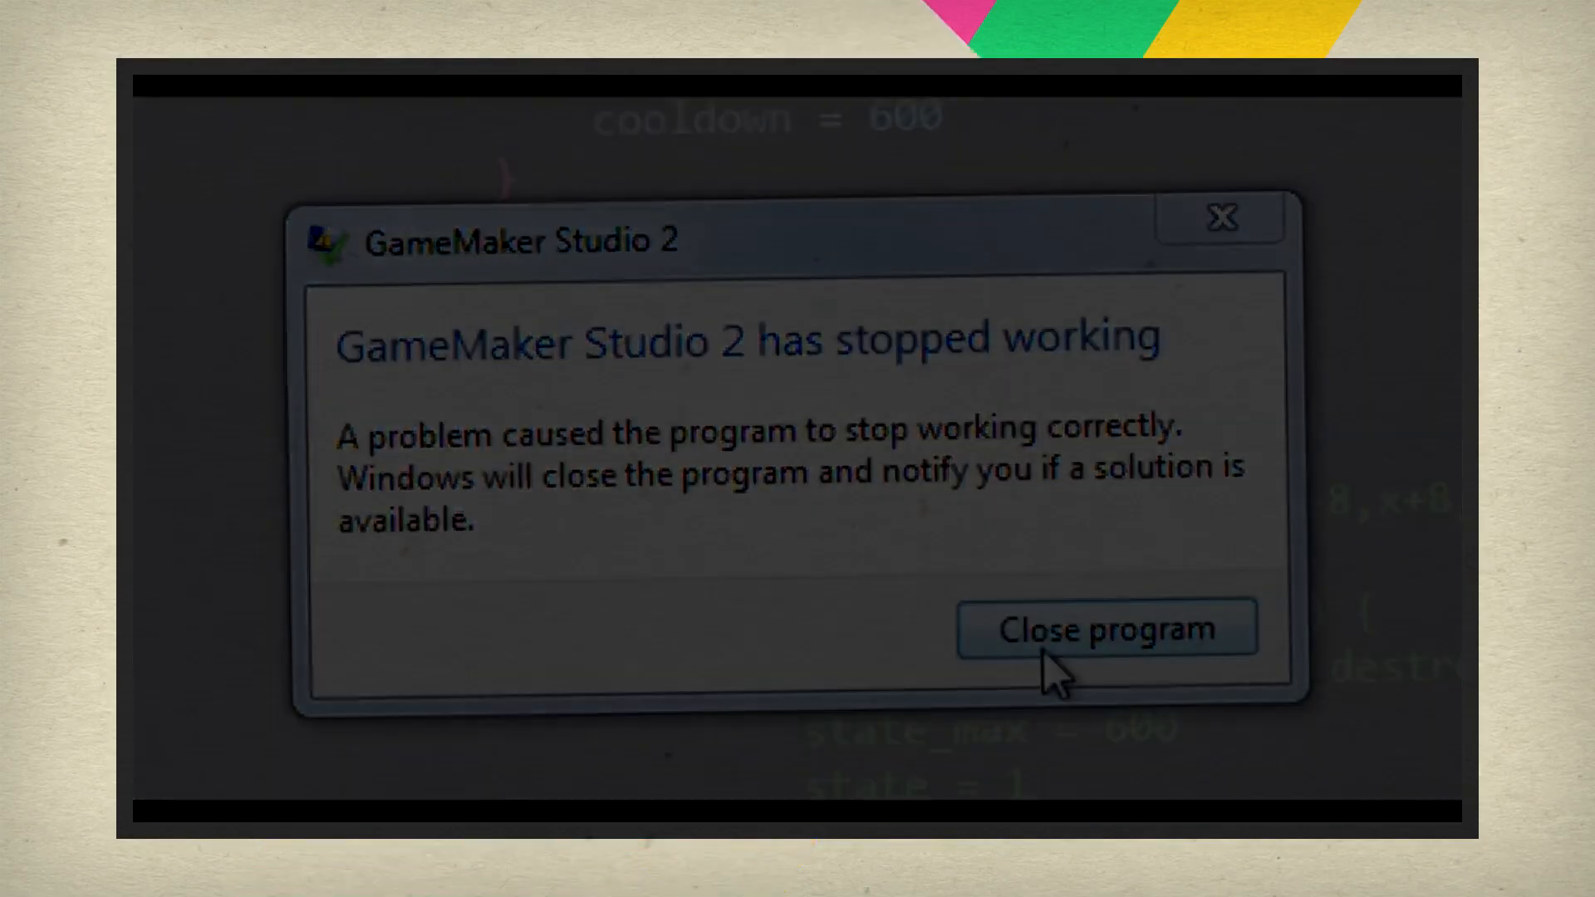
click(1107, 628)
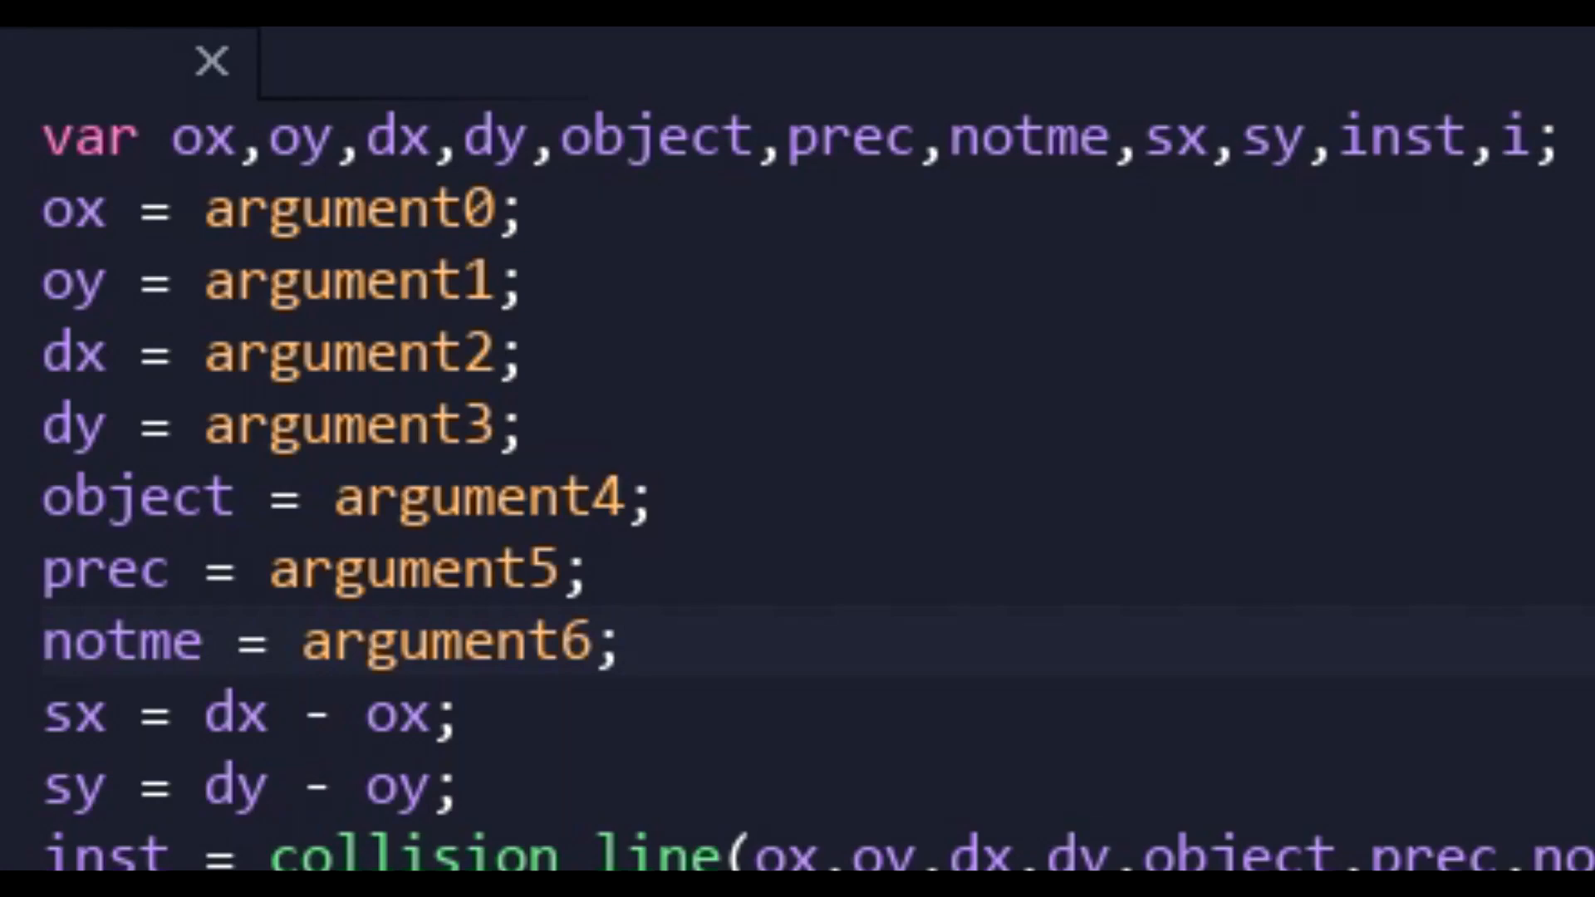
Step: Scroll through the precise collision_line script to review its halving-step logic
scroll(down, 3)
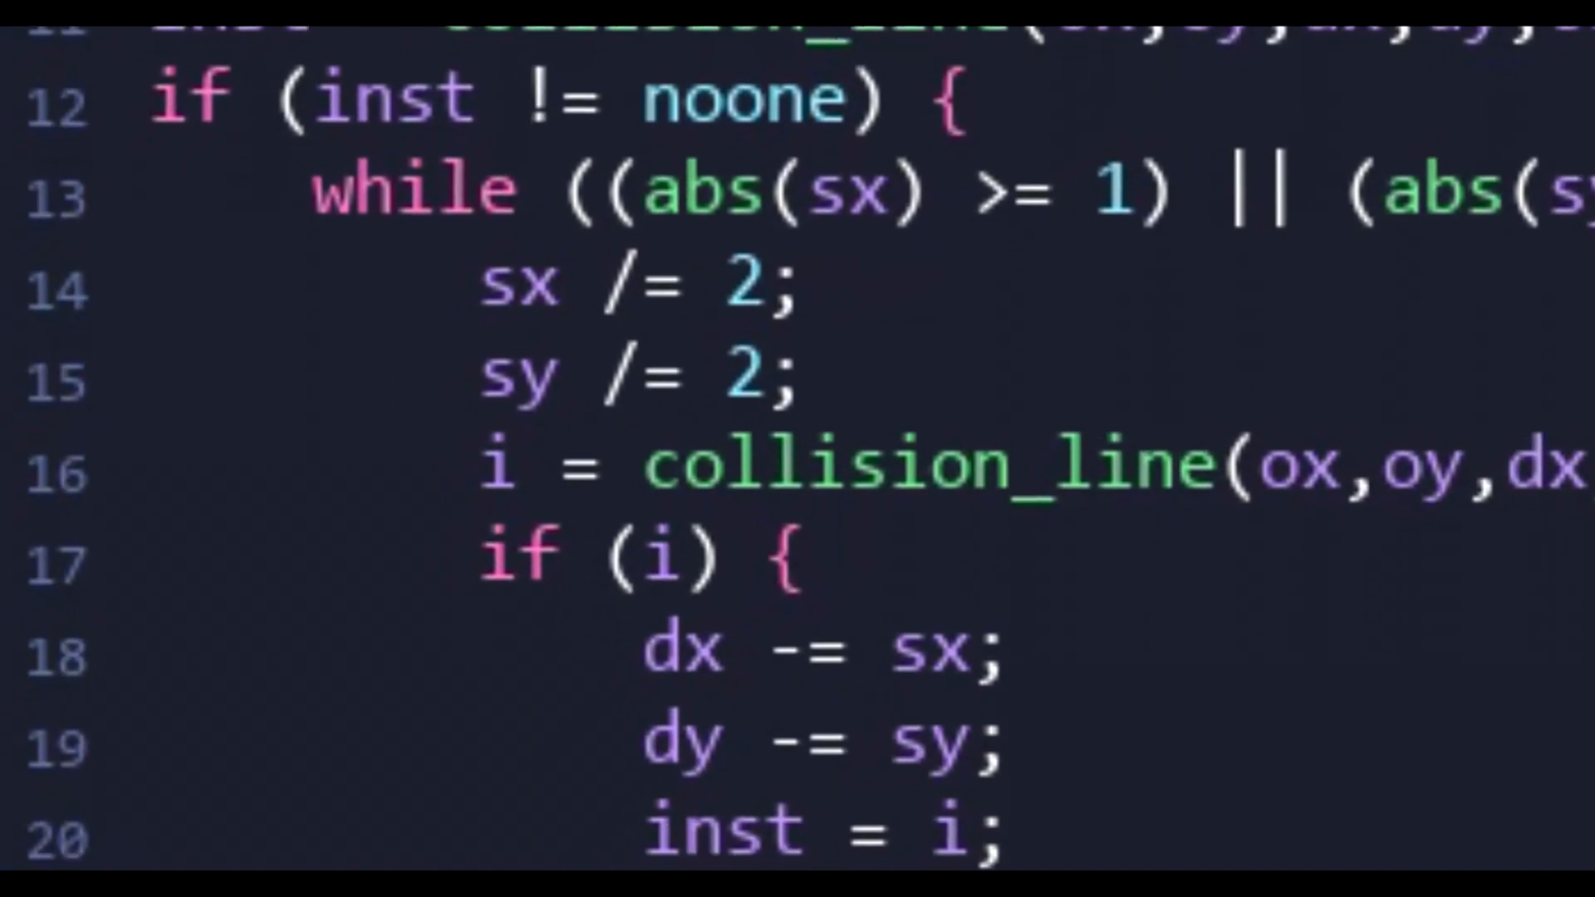
scroll(down, 3)
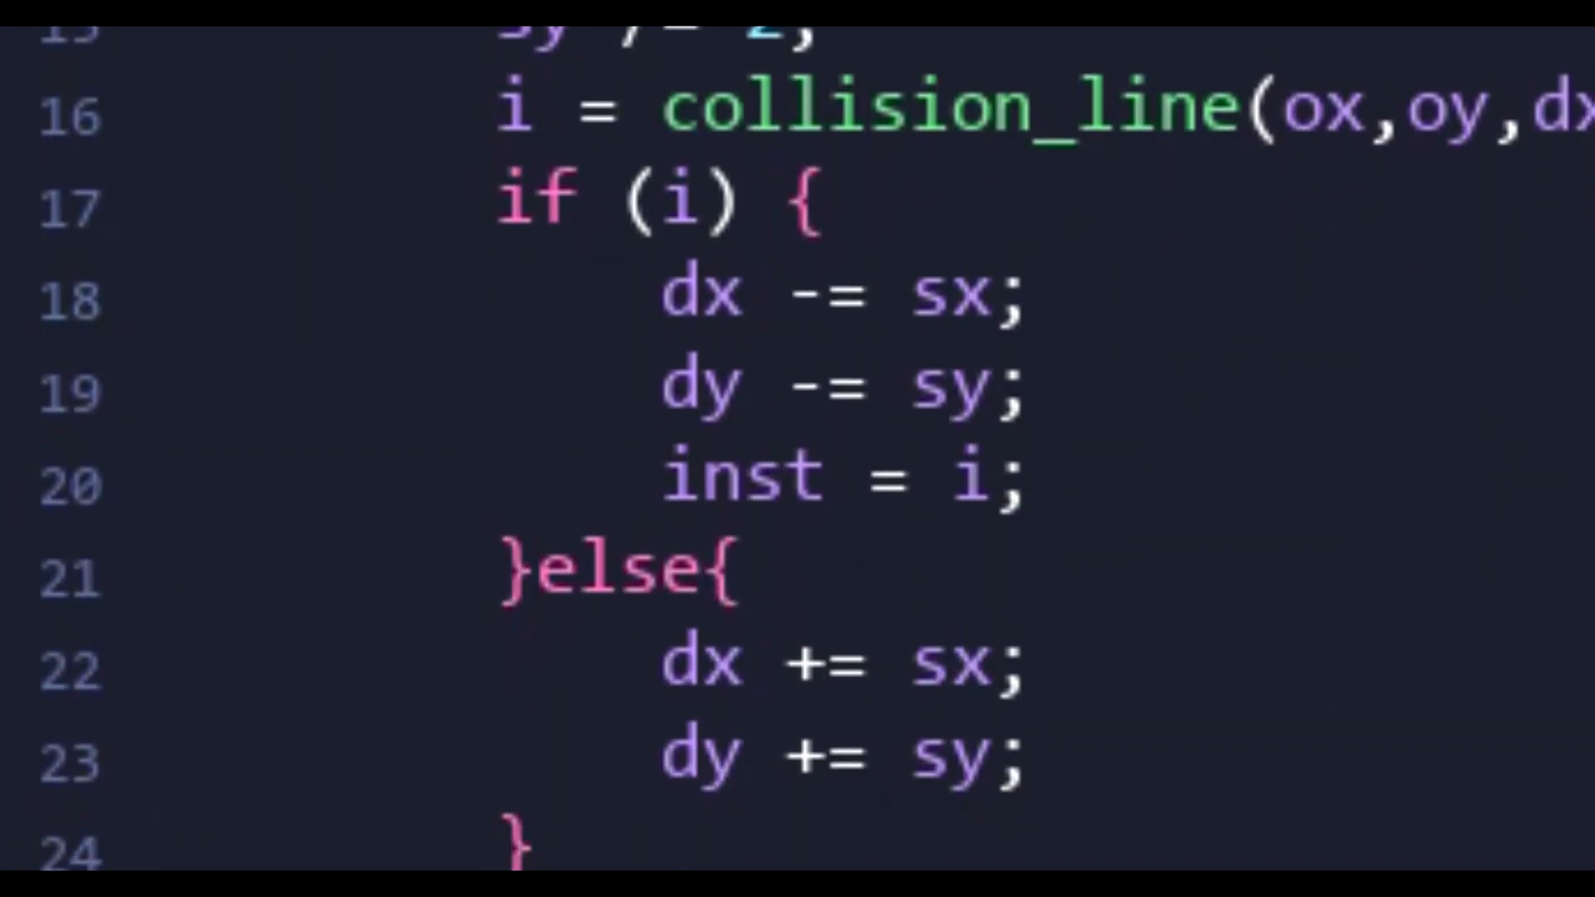
scroll(down, 3)
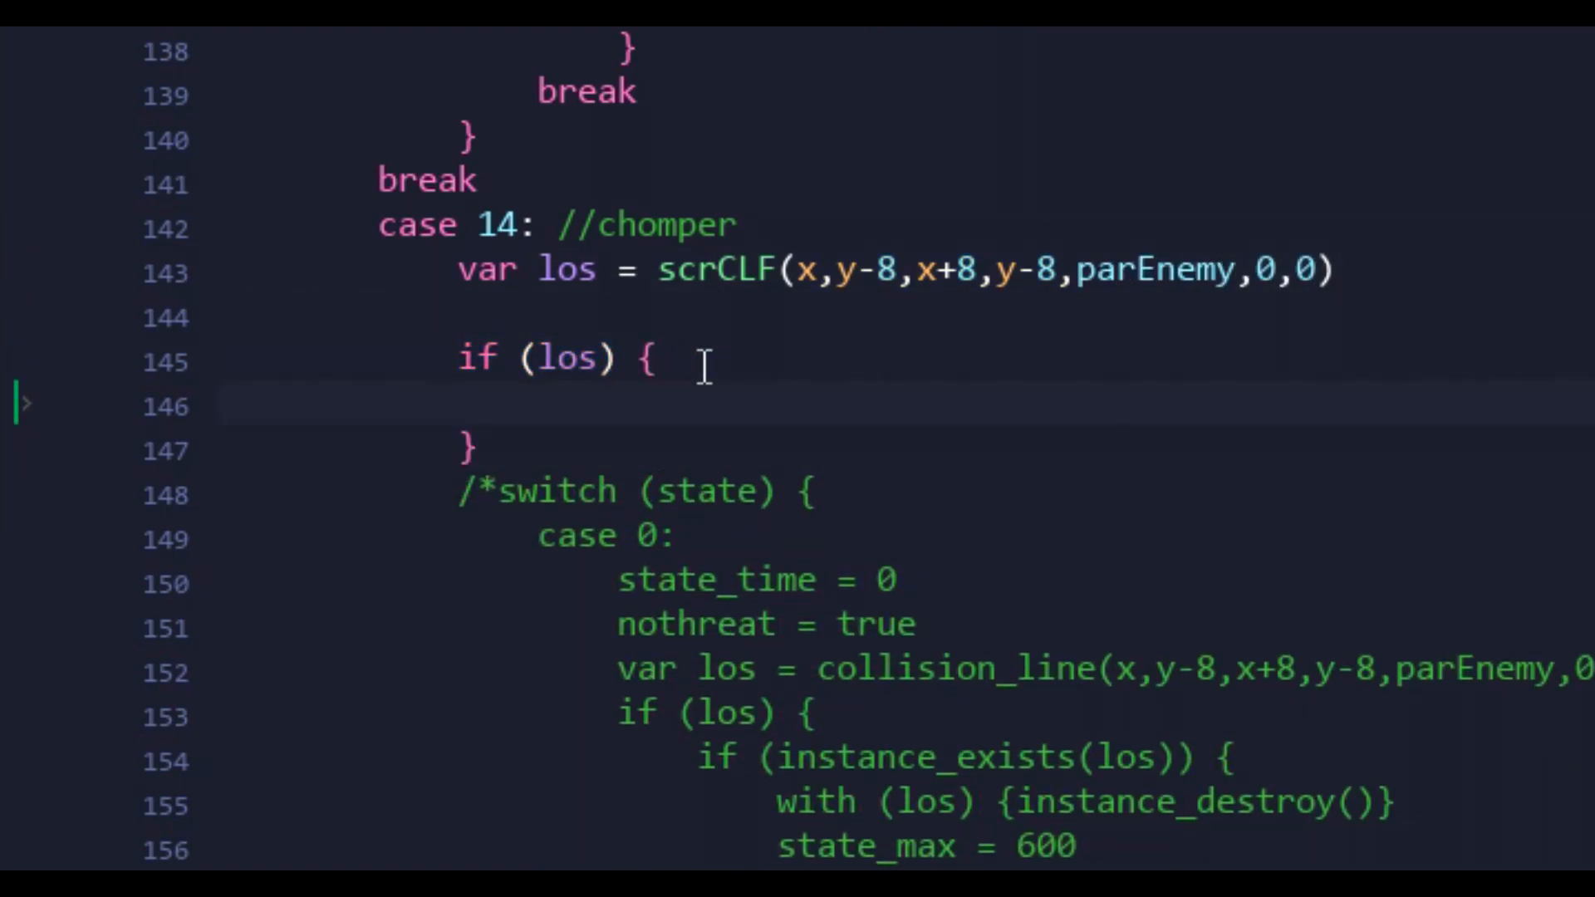
Step: Wrap chomper case 14 in a state switch: state 0 eats the sighted enemy, state 1 resets state to 0
text(switch (state) {)
text(case 0:)
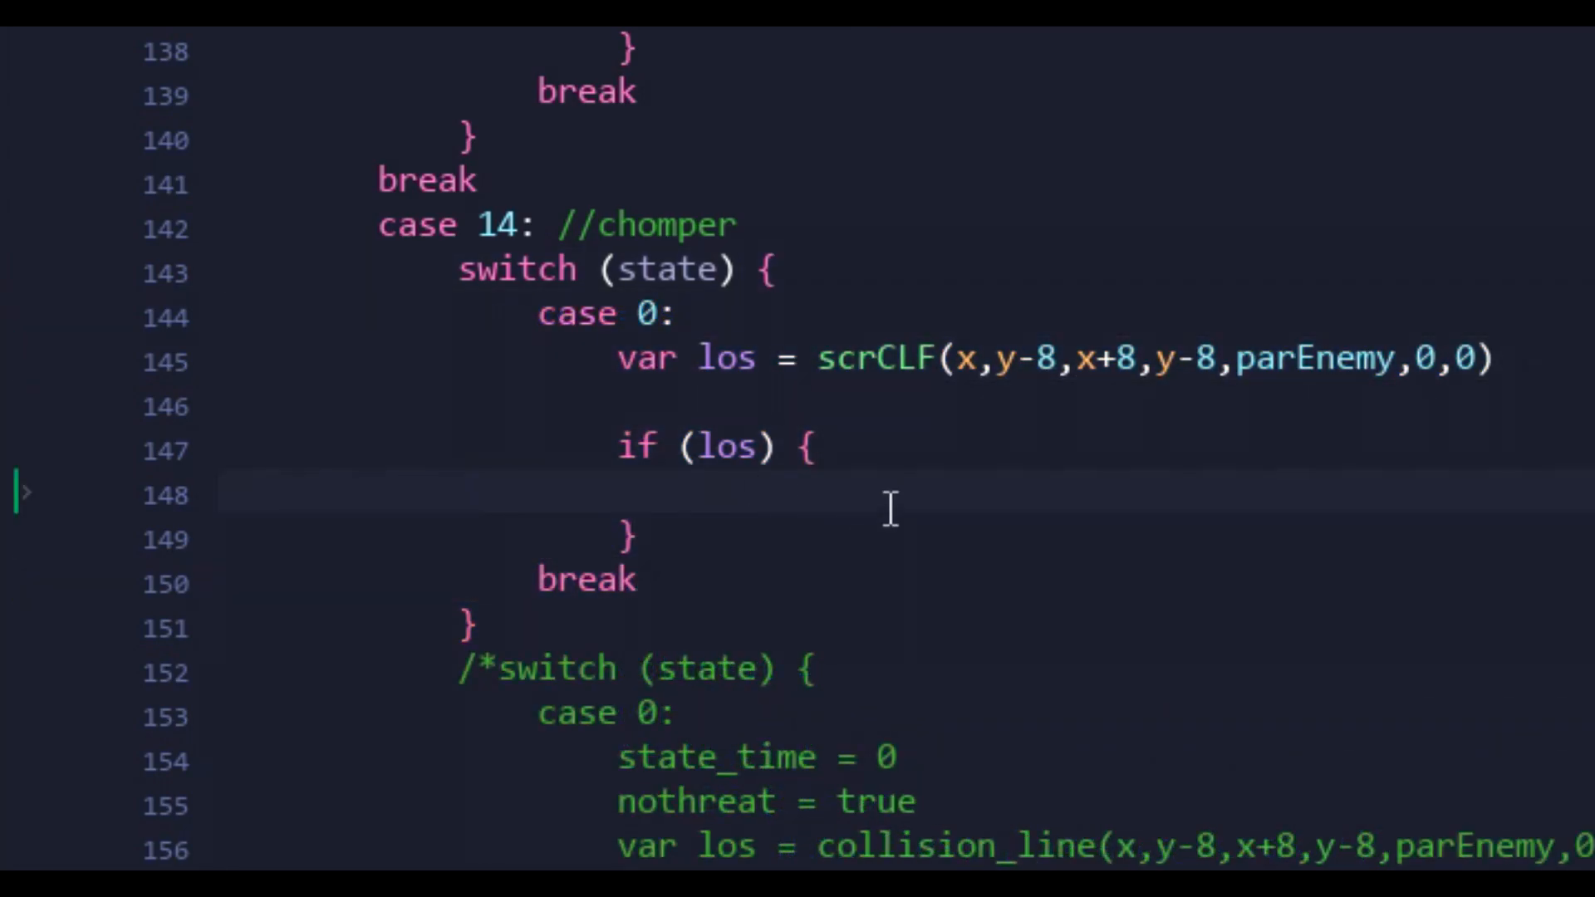
text(state = 1)
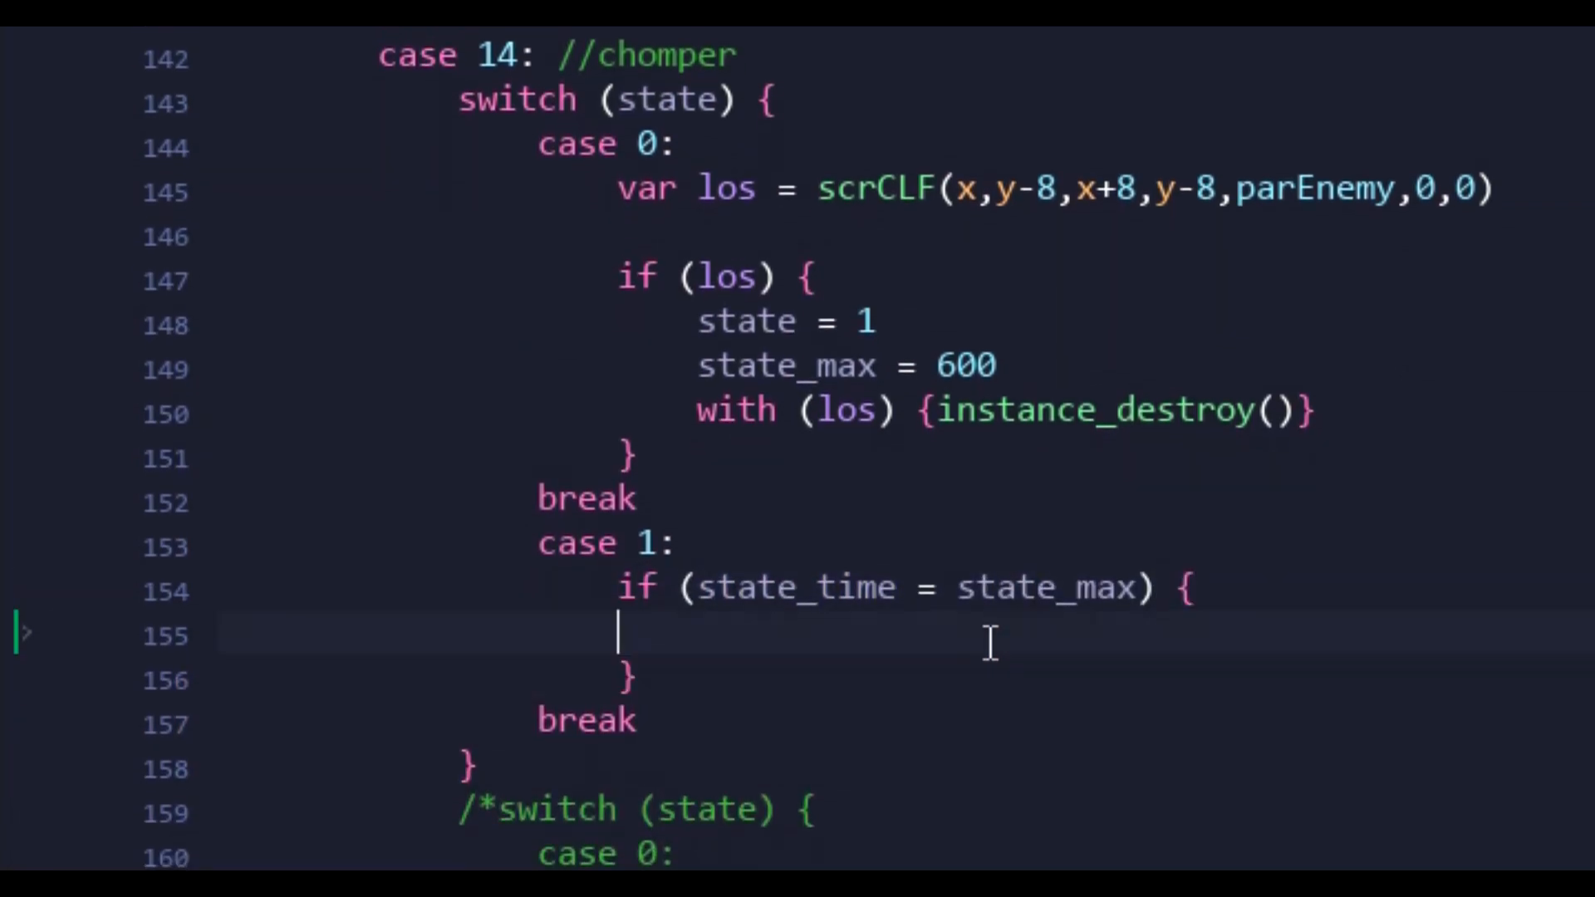
text(state = 0)
text(case)
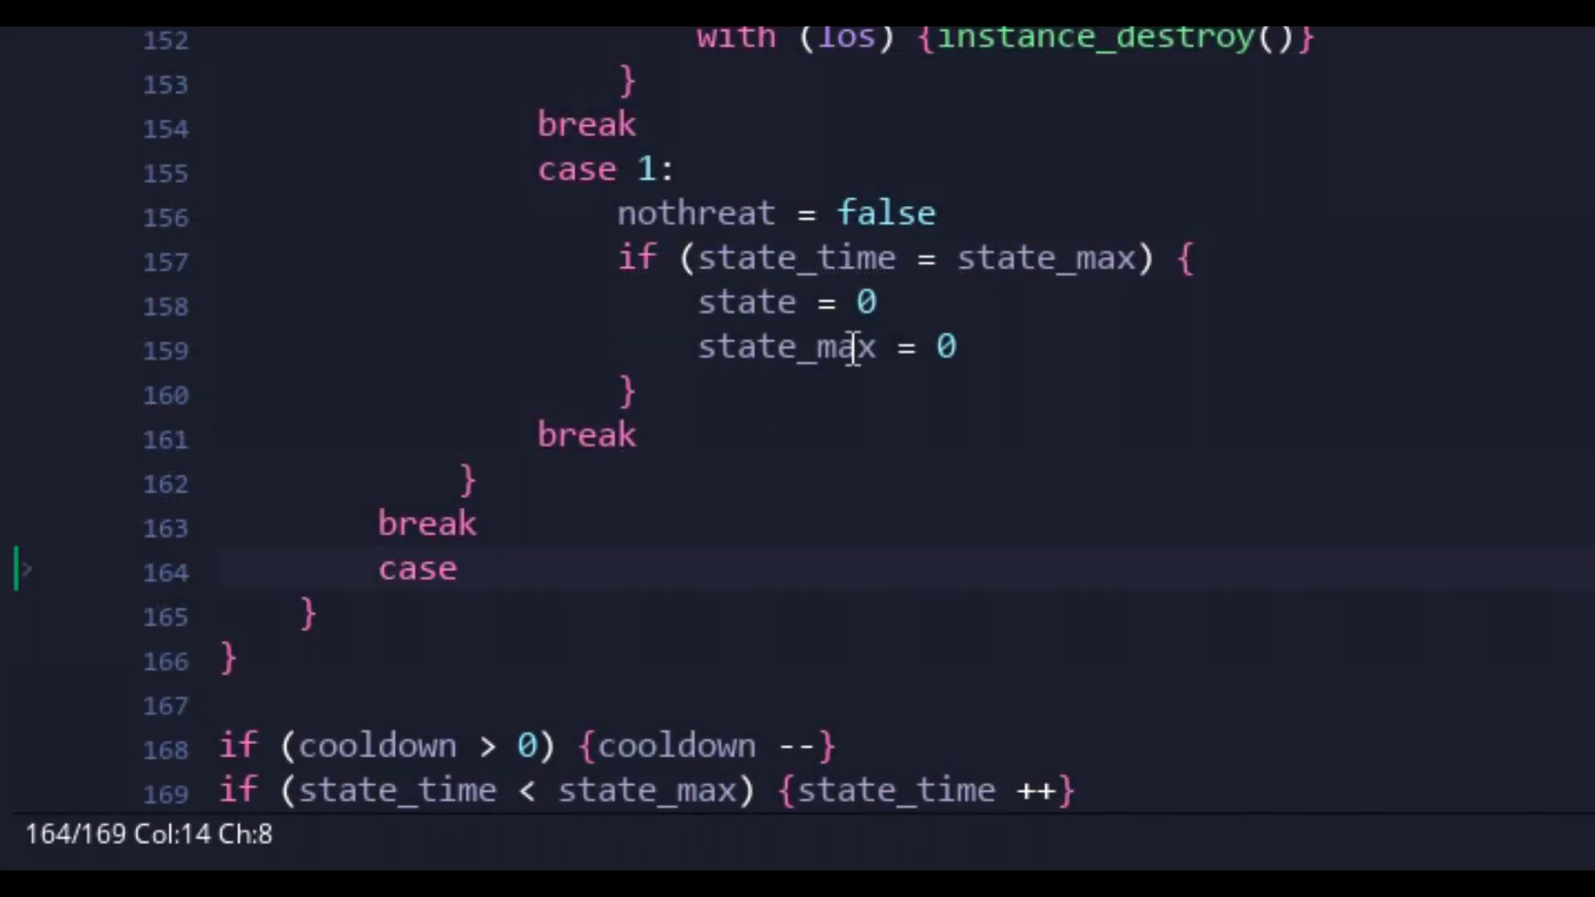
Step: Stub case 15 with a break, paint the flame sprite31, and draw it at x,y in oBullet Draw
text(15: break)
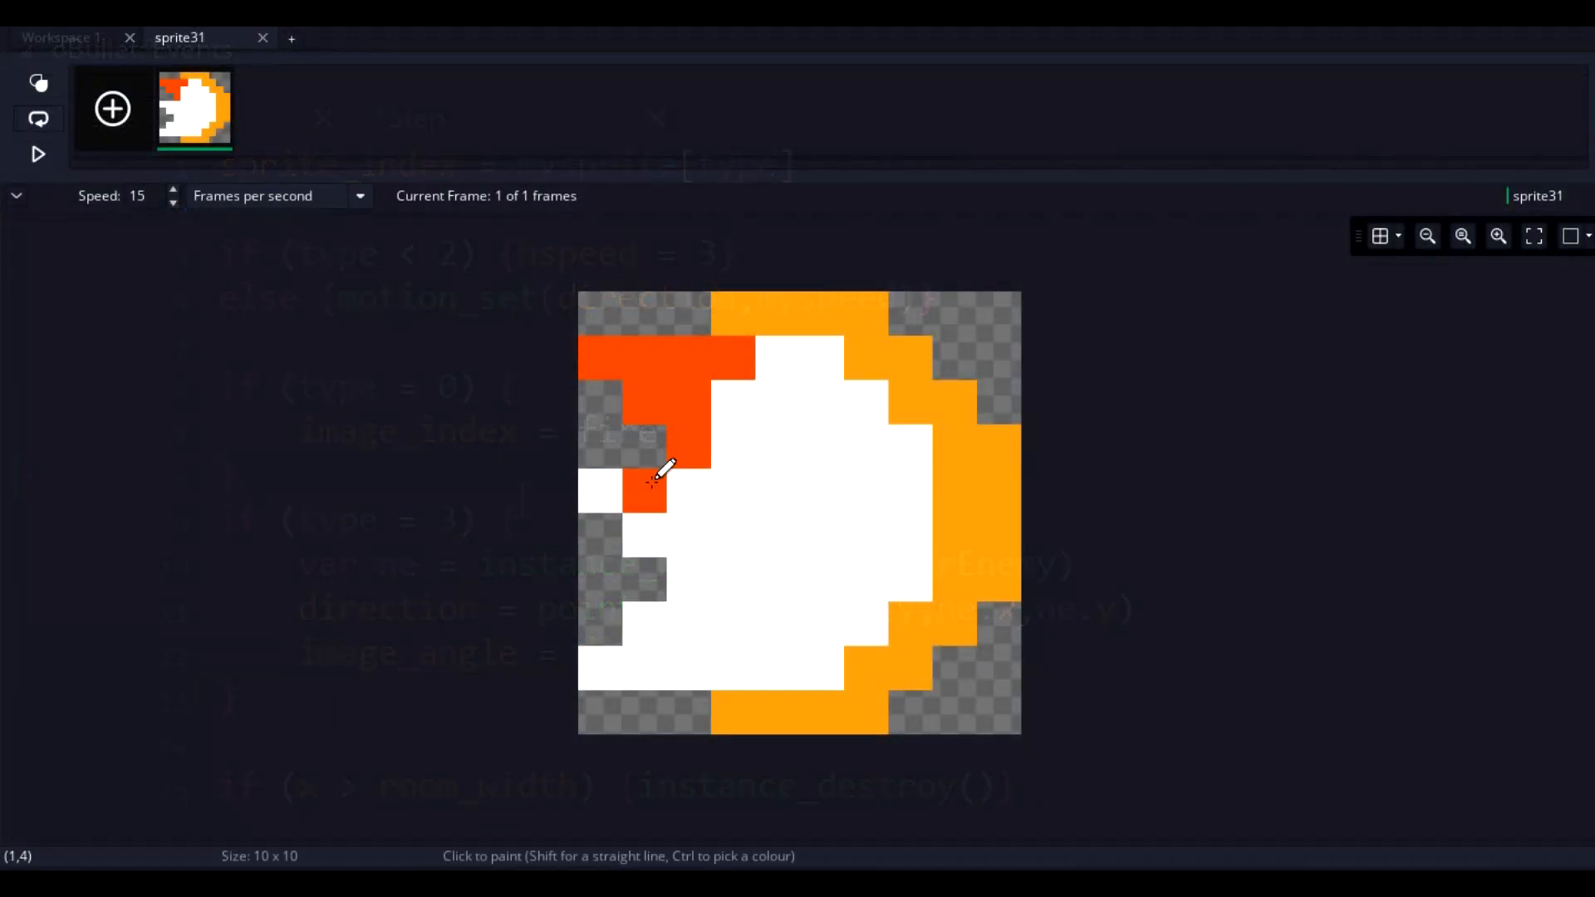
click(657, 474)
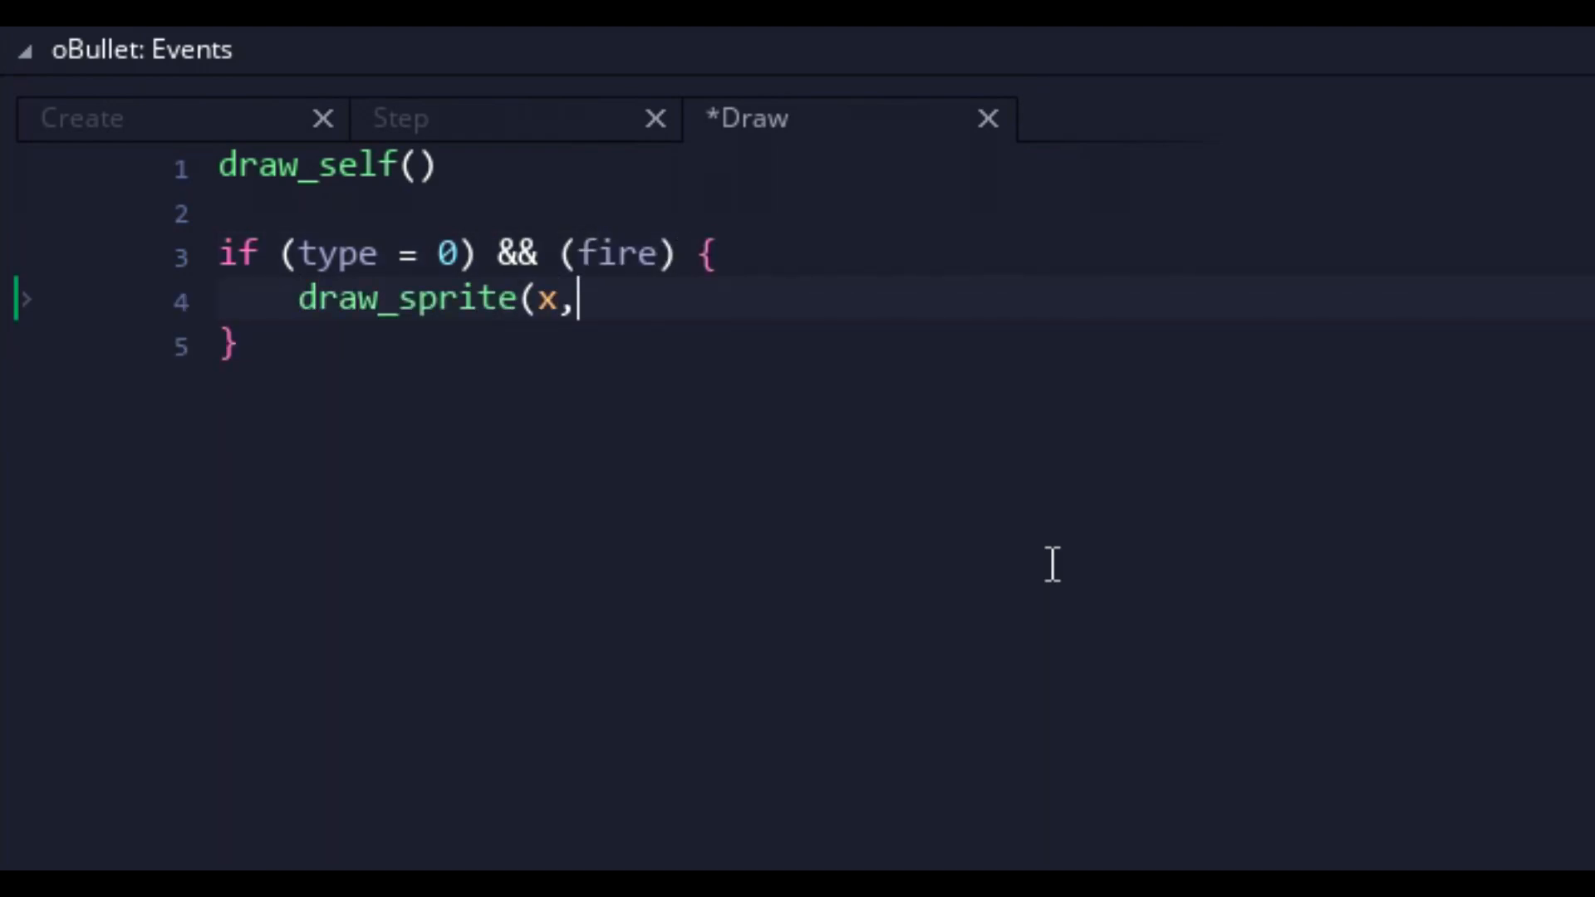
text(sprite31,0,xy)
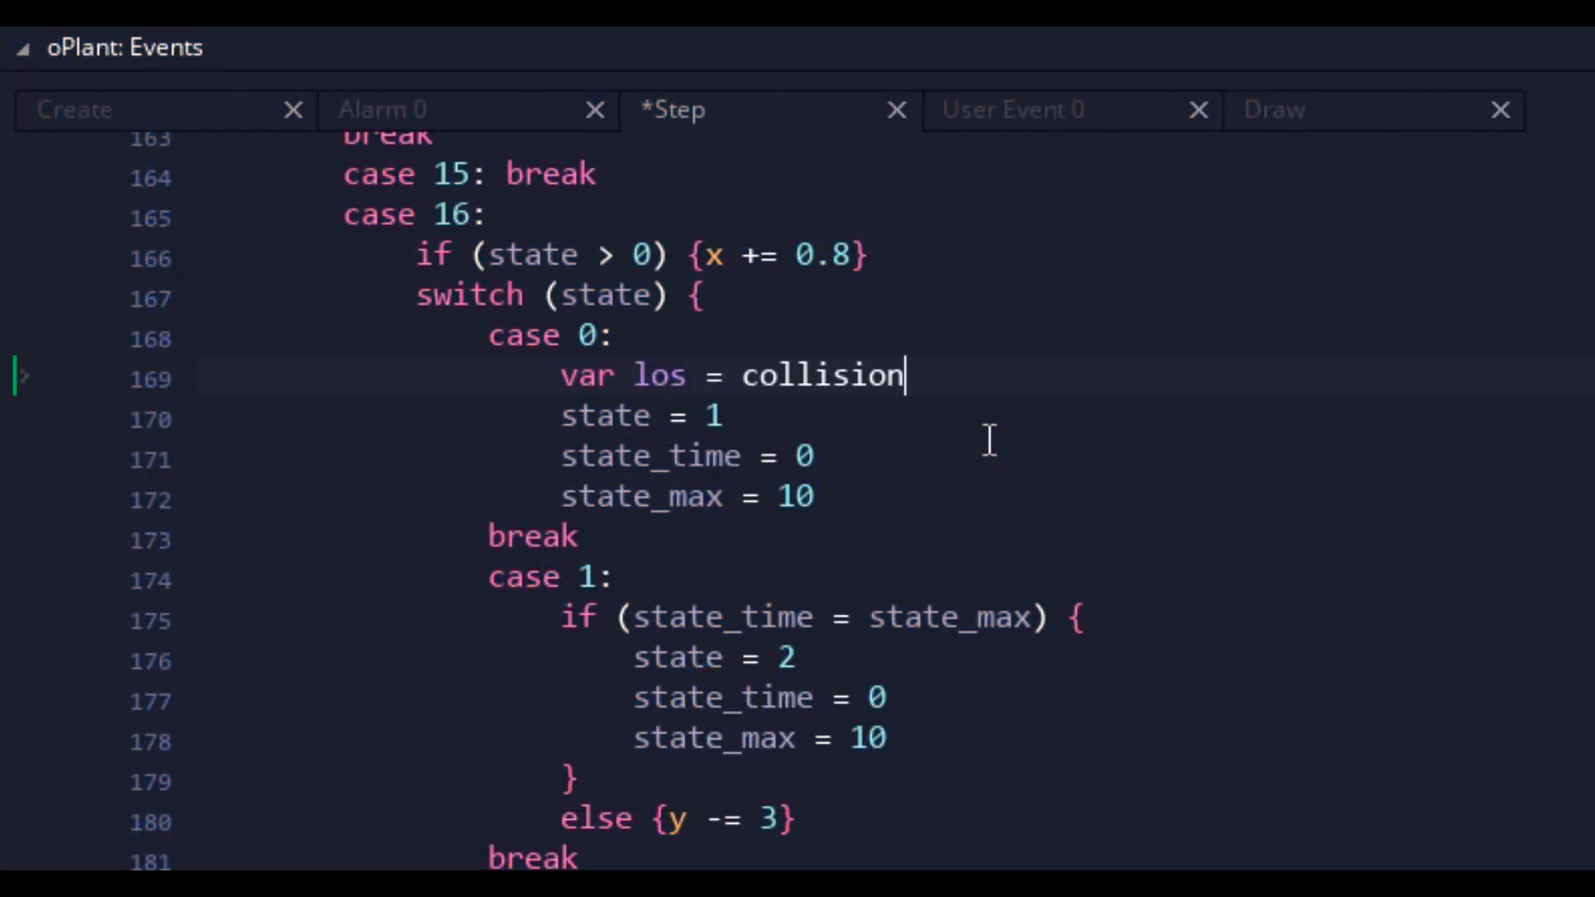
Step: Set var los = collision_line(x,y-8,x+16,y-8,parEnemy,0,0) in case 16 state 0
text(_line(x,y-8,x+16,y-8,parEnemy,0,0))
text(bullet =)
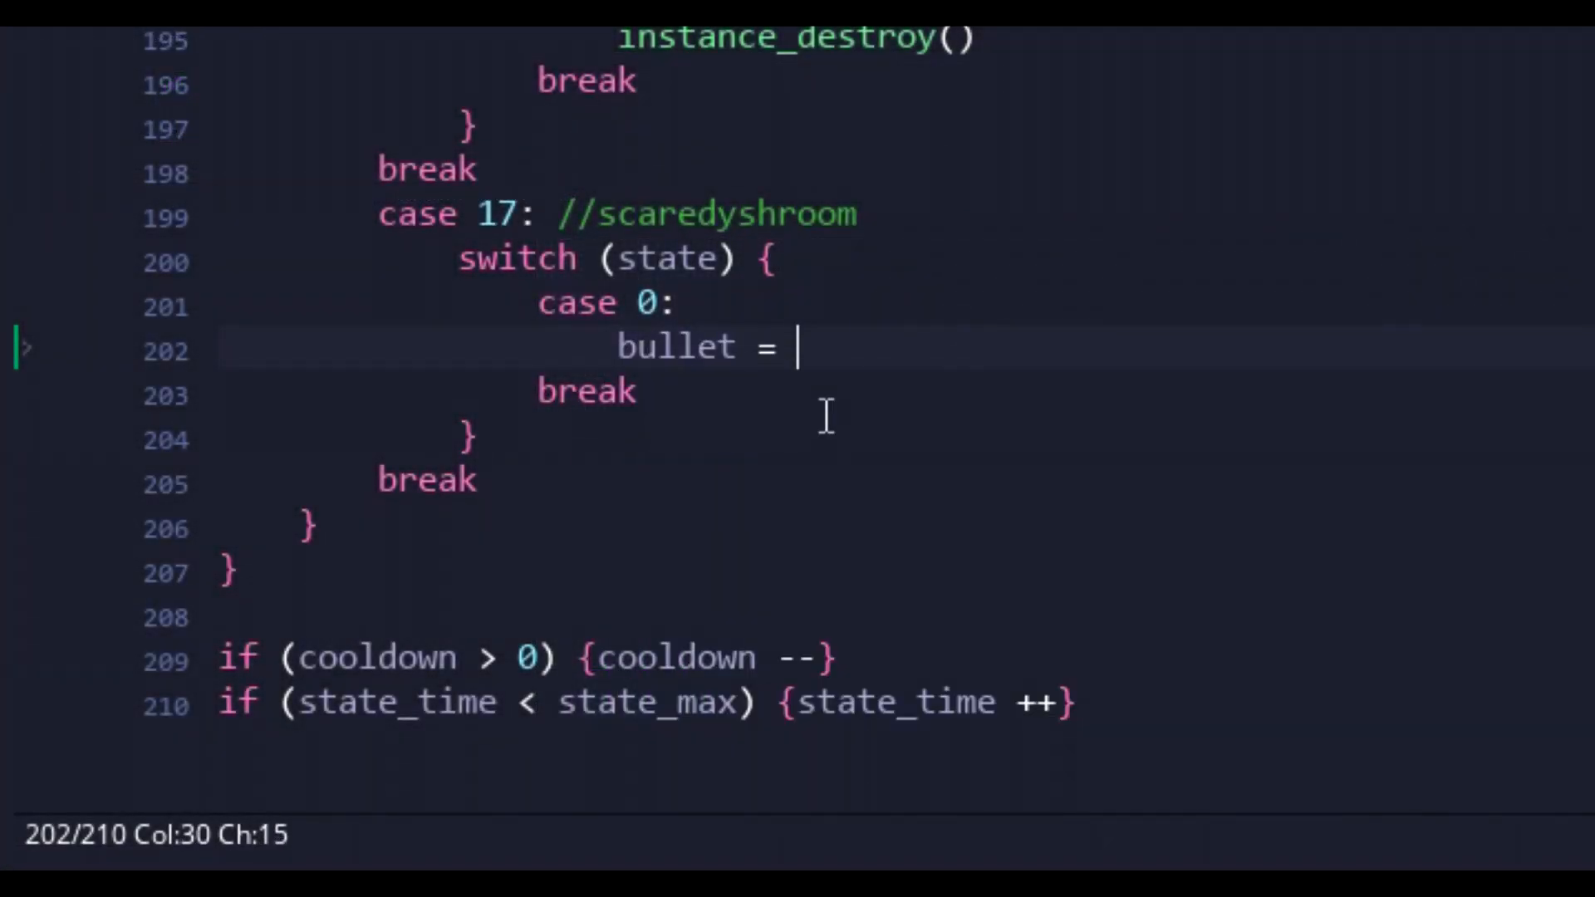
Step: In case 17 create an oBullet with instance_create_depth and add the short collision_line enemy check
text(instance_create_depth(x,y,0,oP)
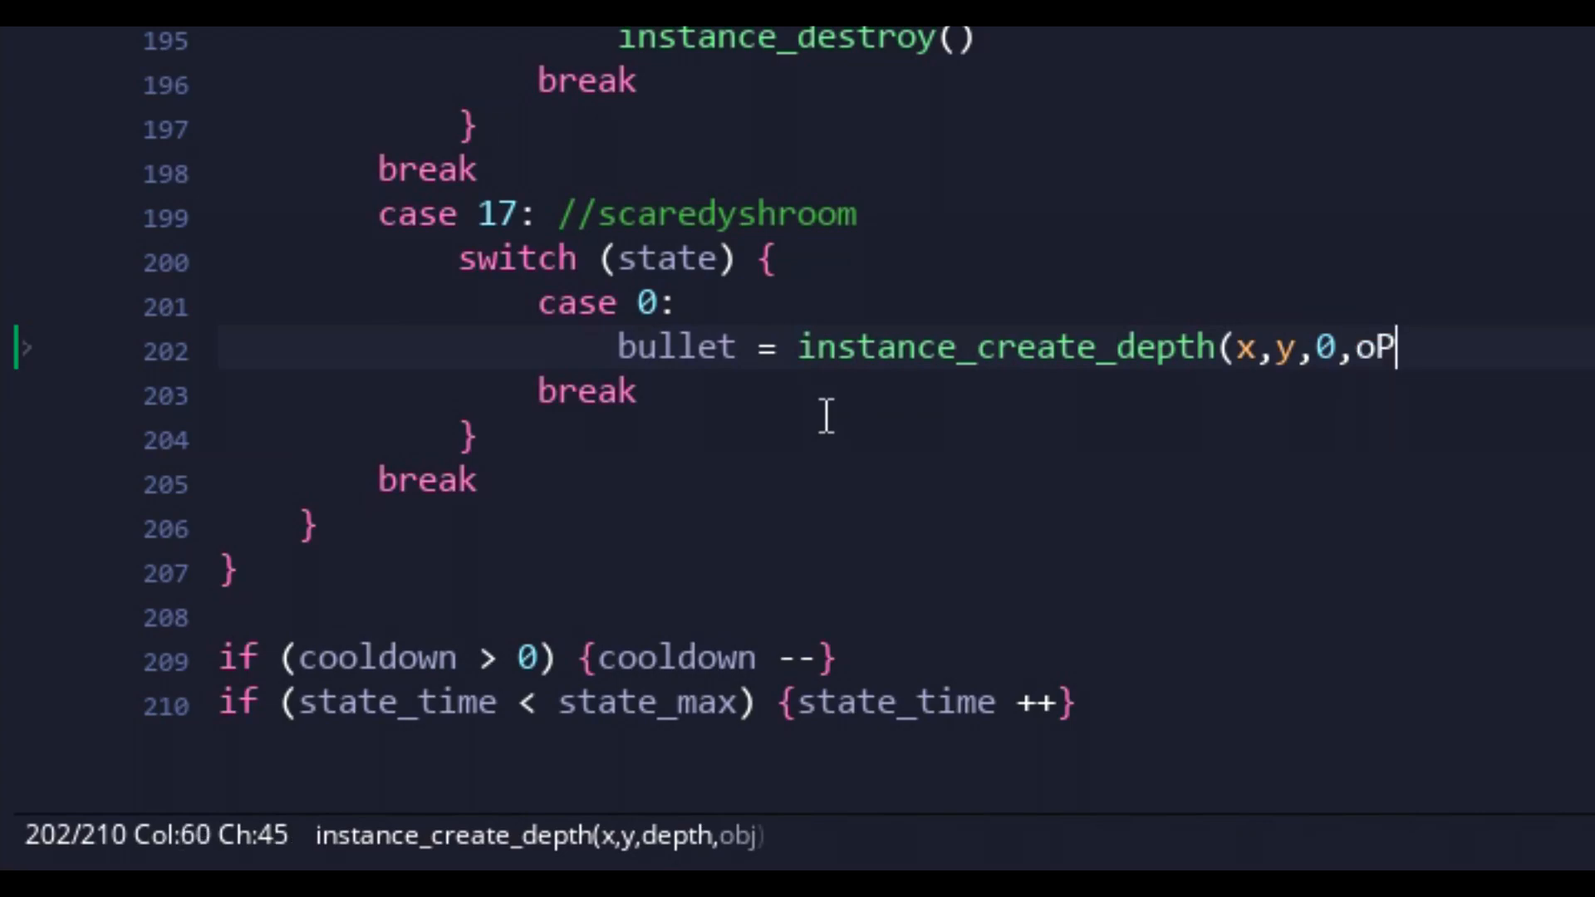
text(Bullet))
text(var los = collision_line(x,y-8,x)
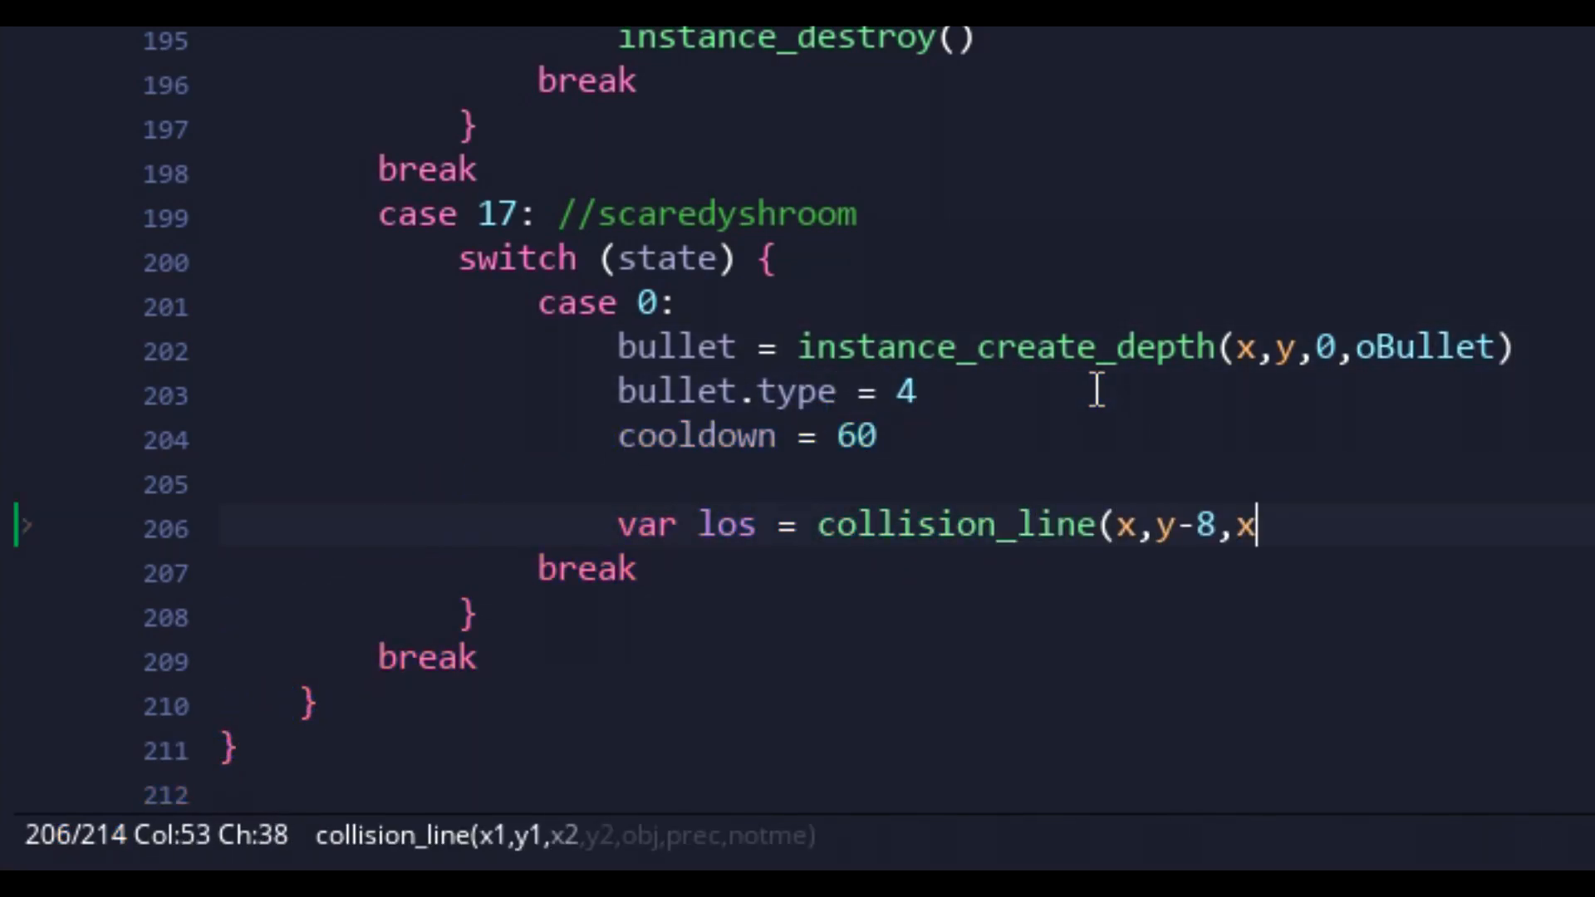
text(+8,y-8,parEnemy,0,0))
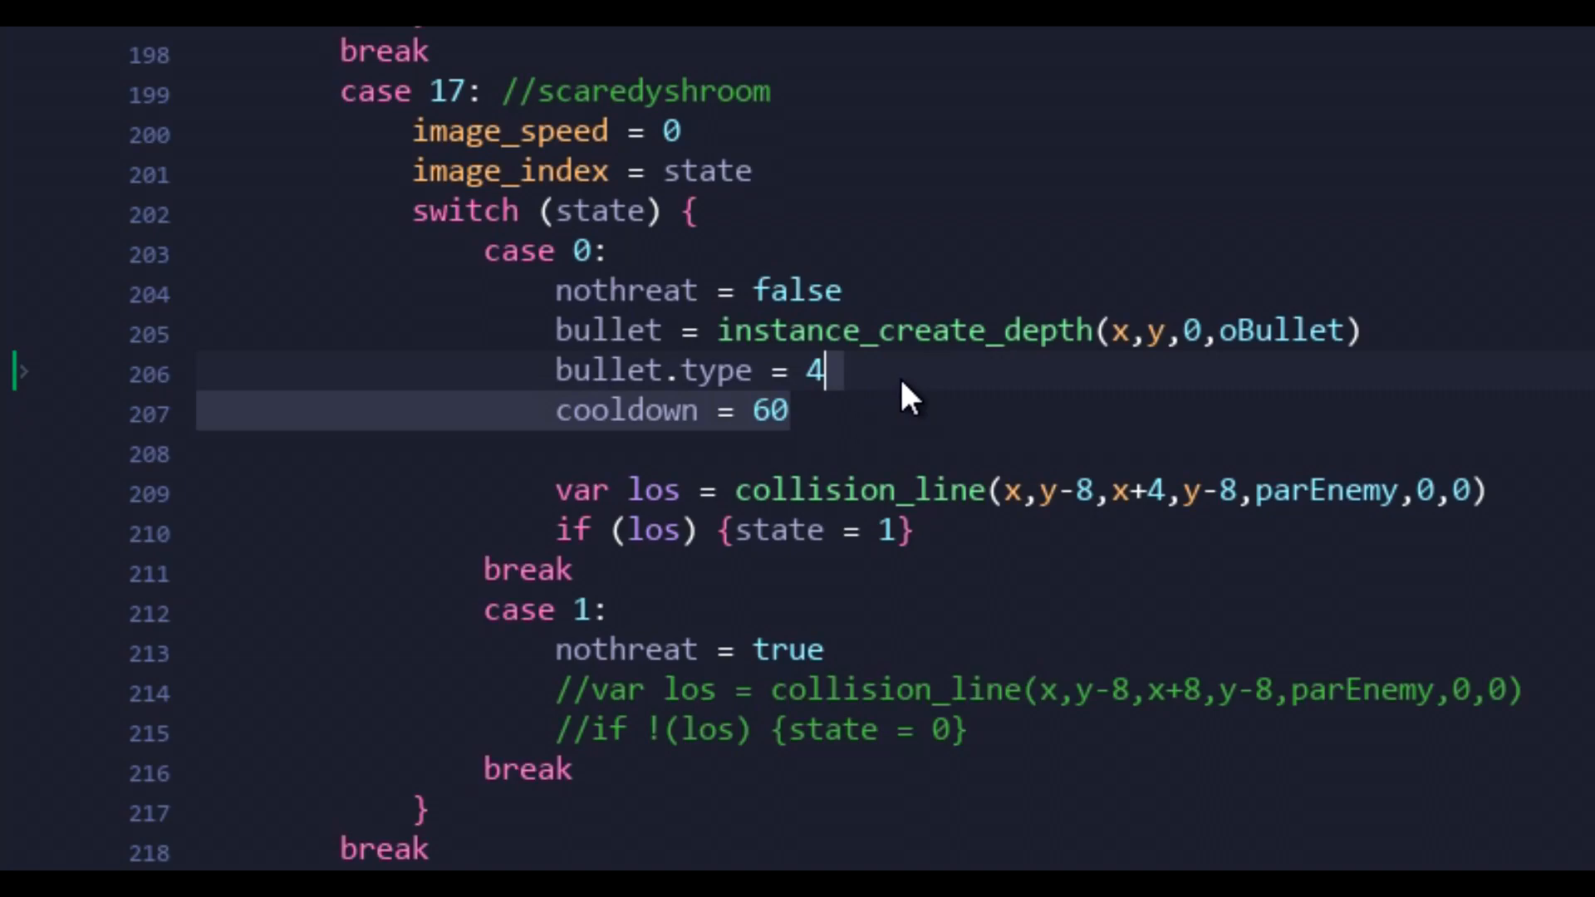
mouse_move(877, 493)
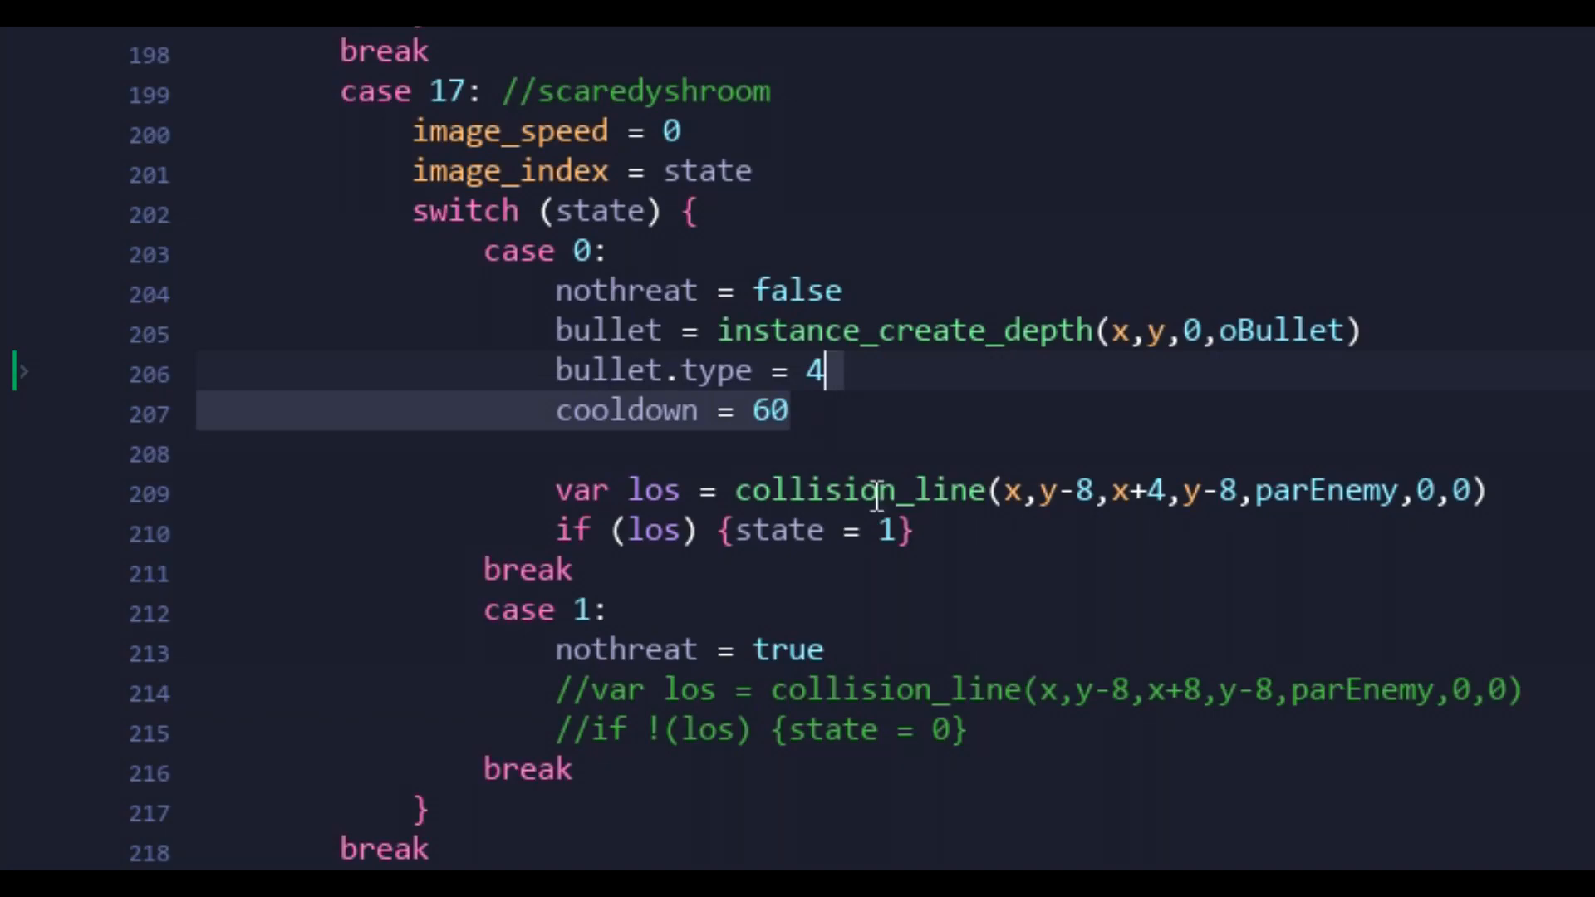
Step: Remove the unconditional cooldown line and add else {cooldown = 60}
key(Delete)
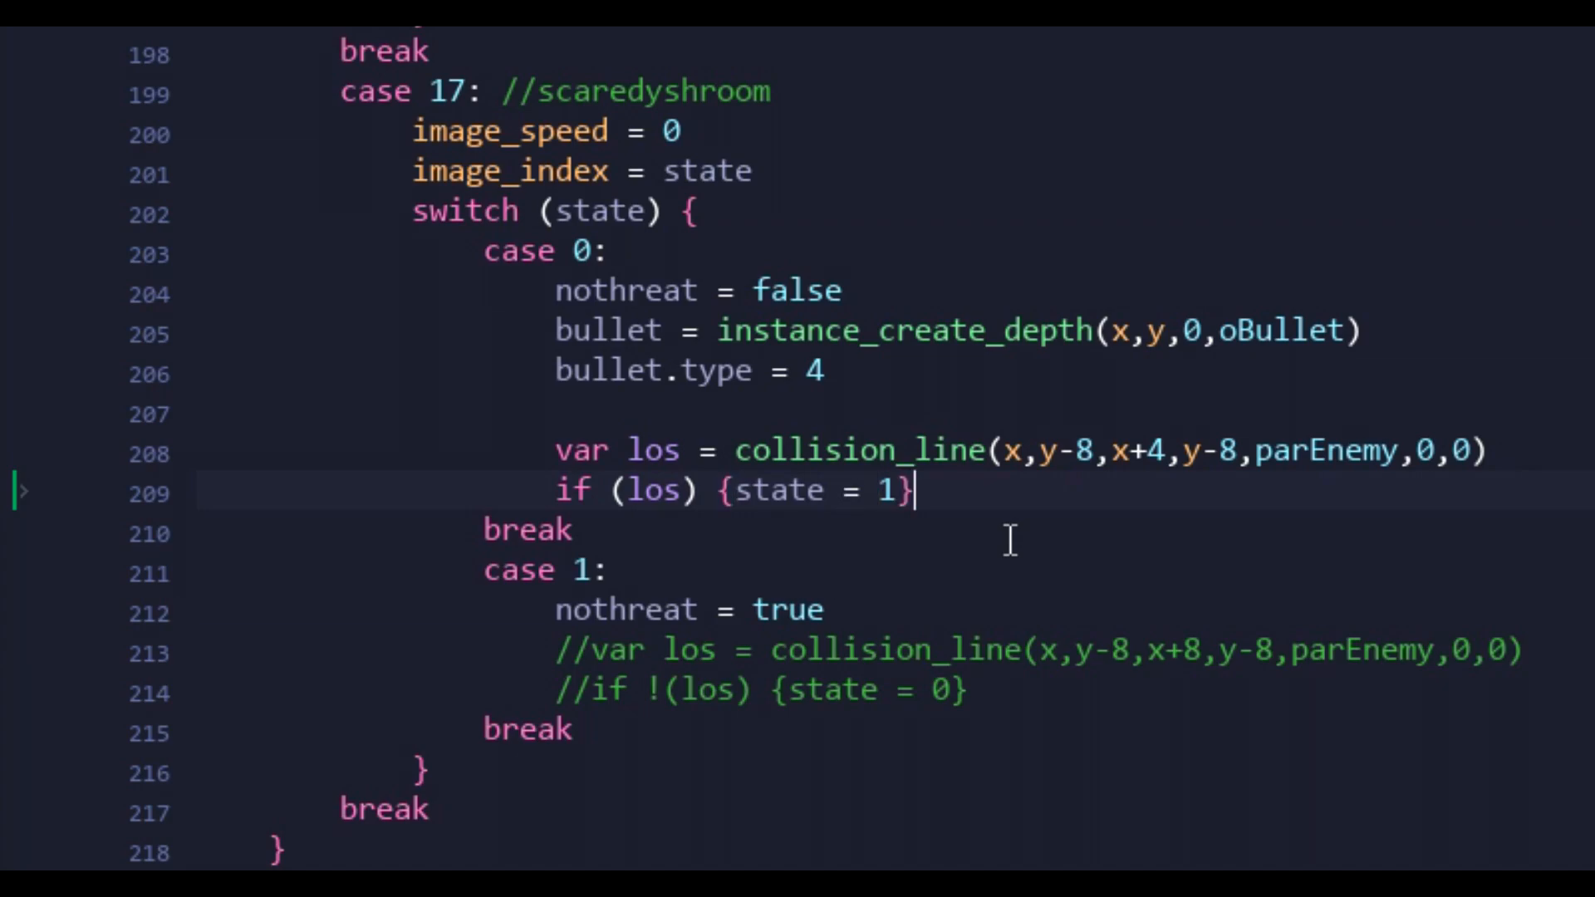
text(else {cooldown =)
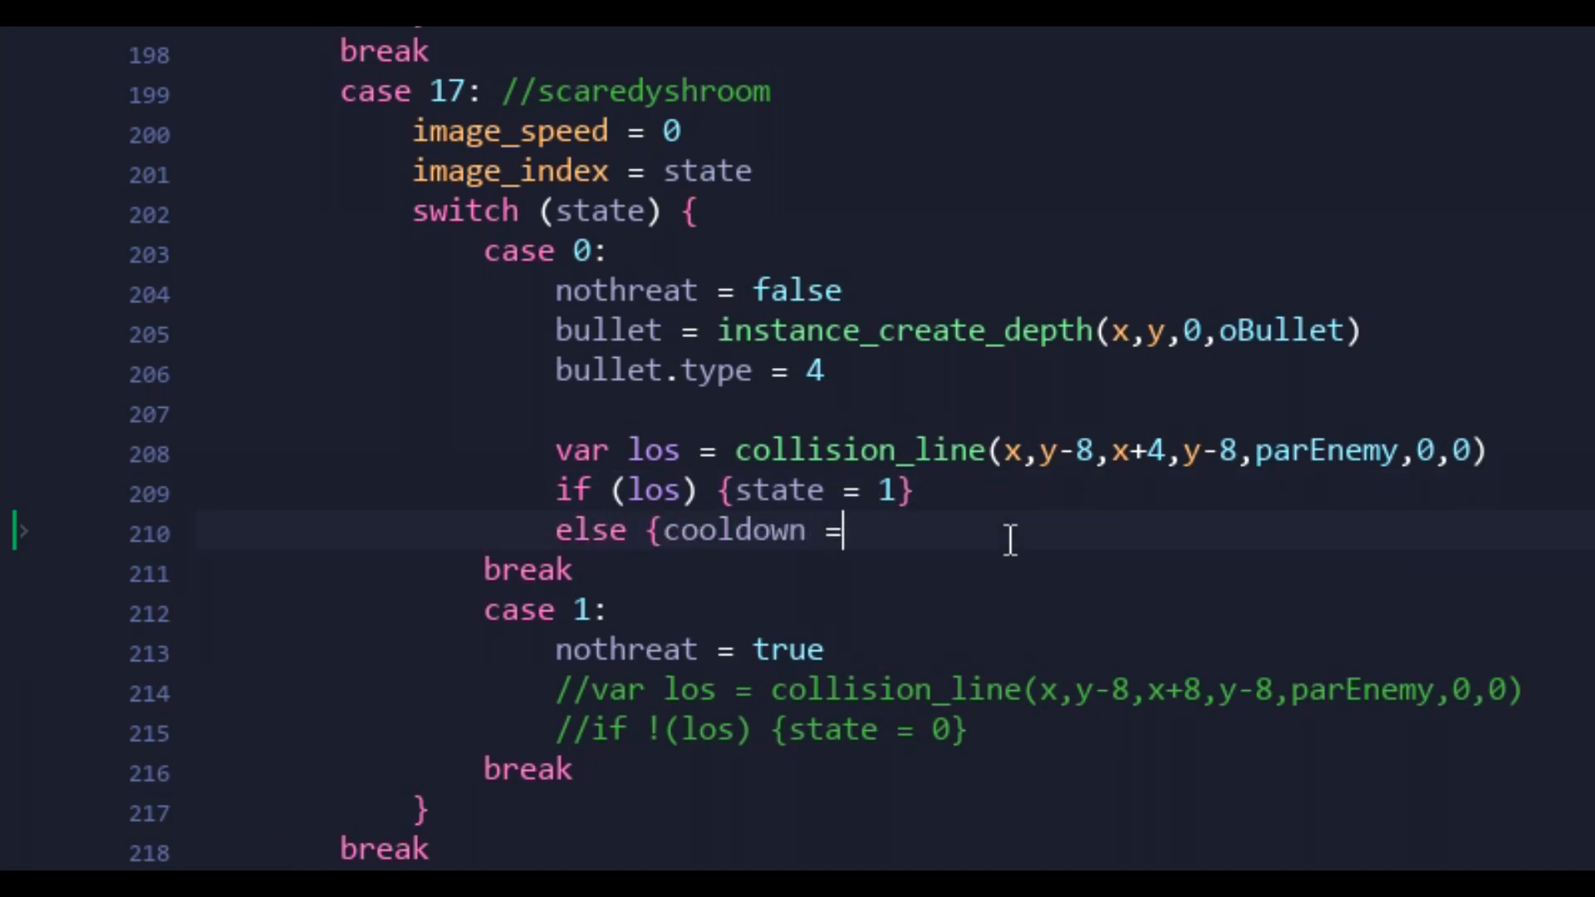
text(60})
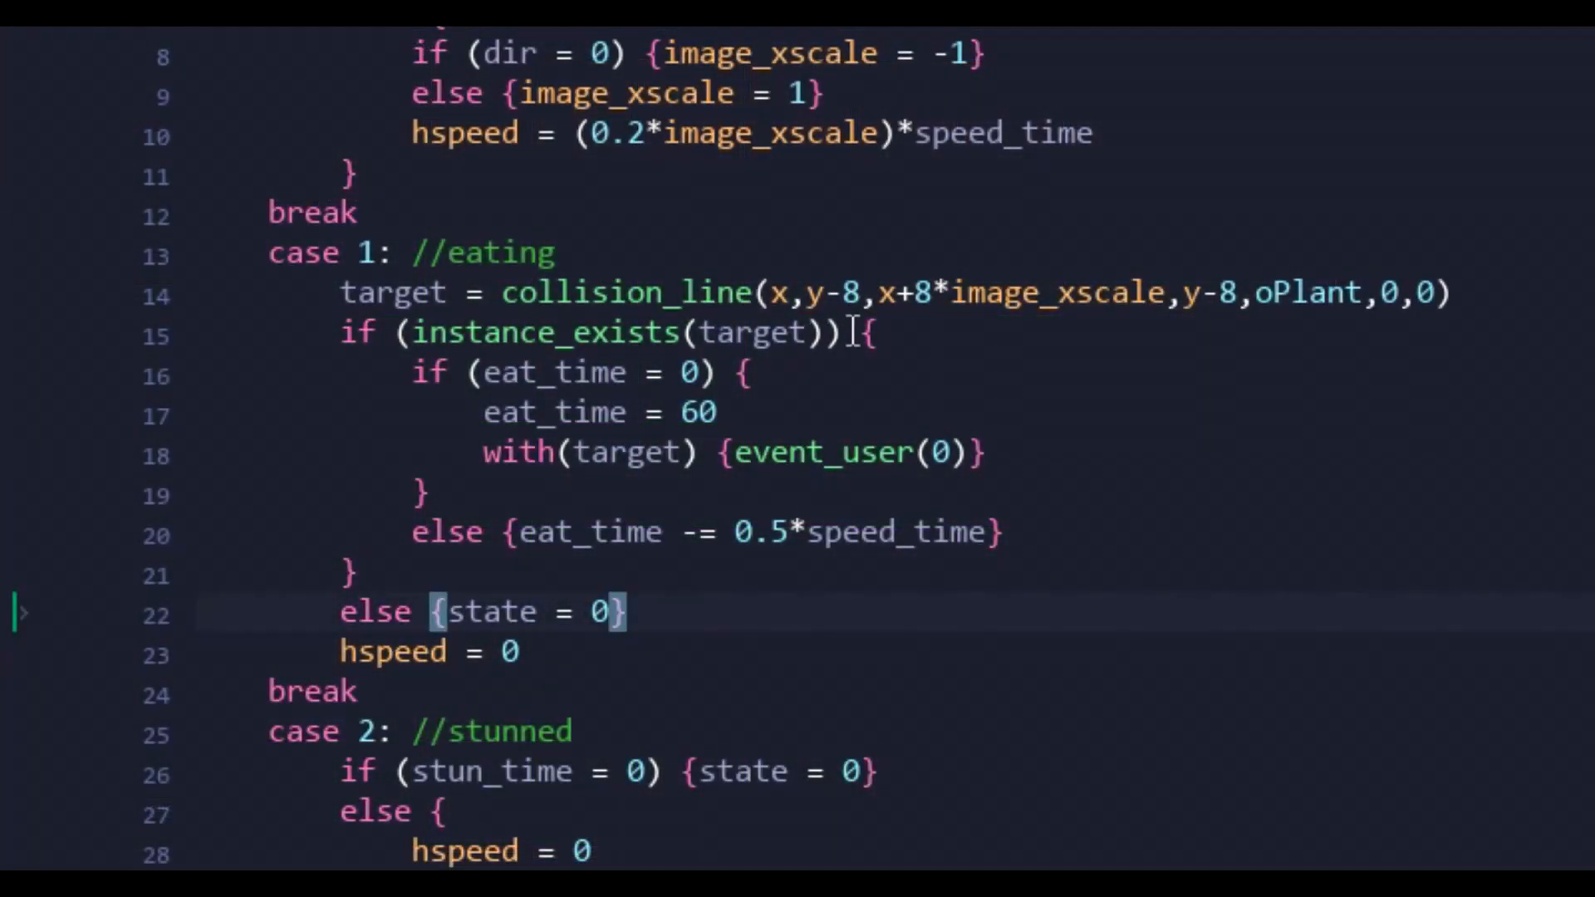
Step: Add && (target.nothreat to the zombie eating check and draw the plant flash at image_index
text(&& (targ)
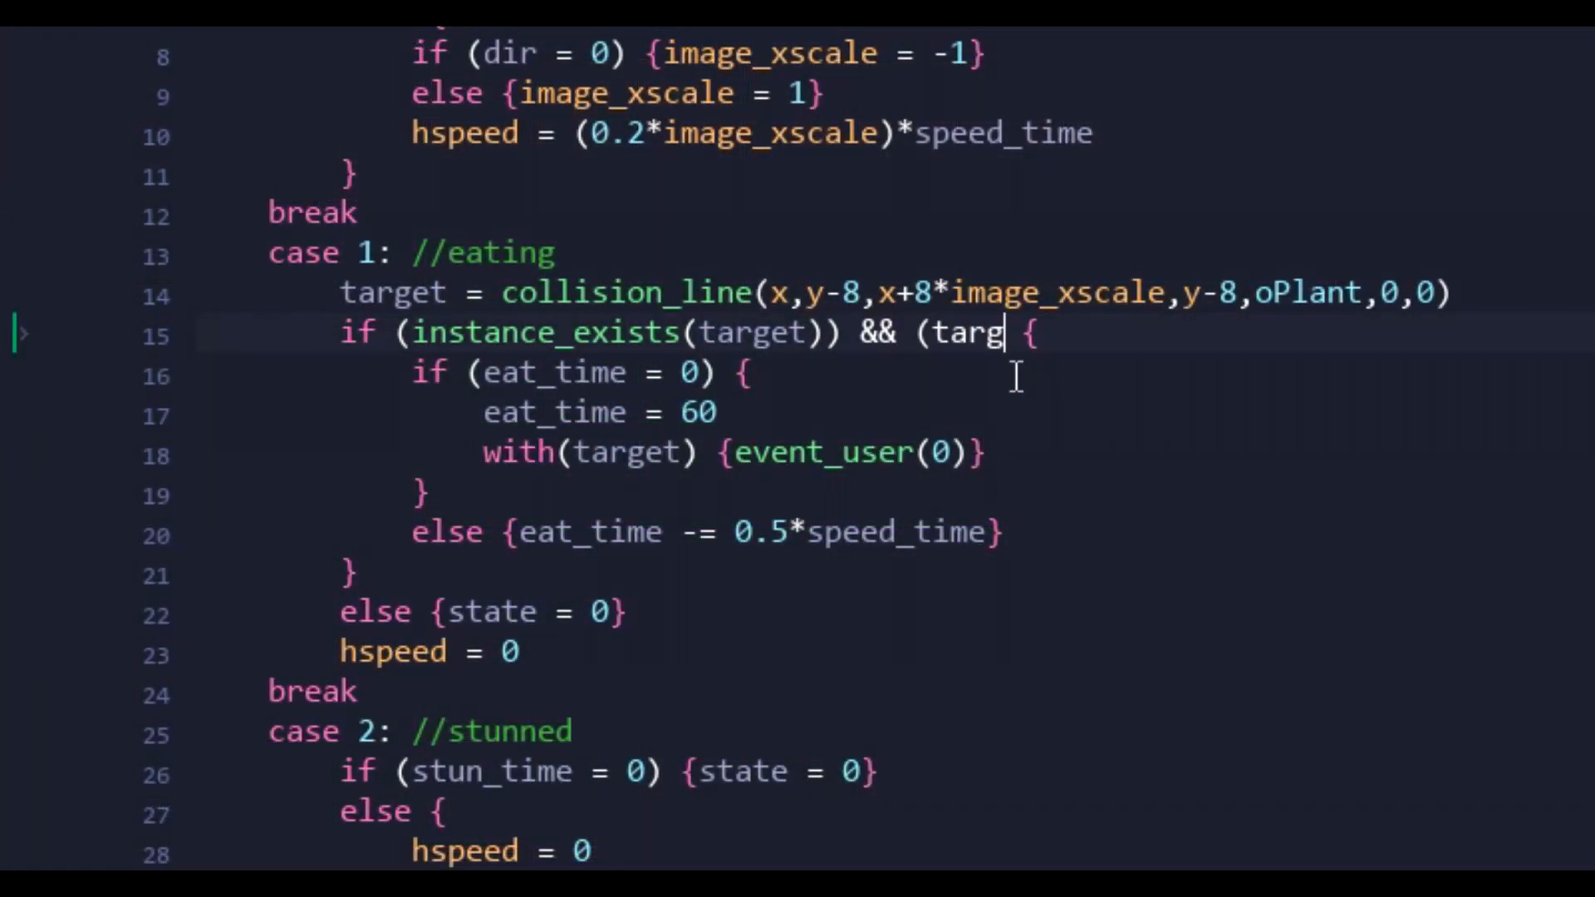
text(et.nothreat)
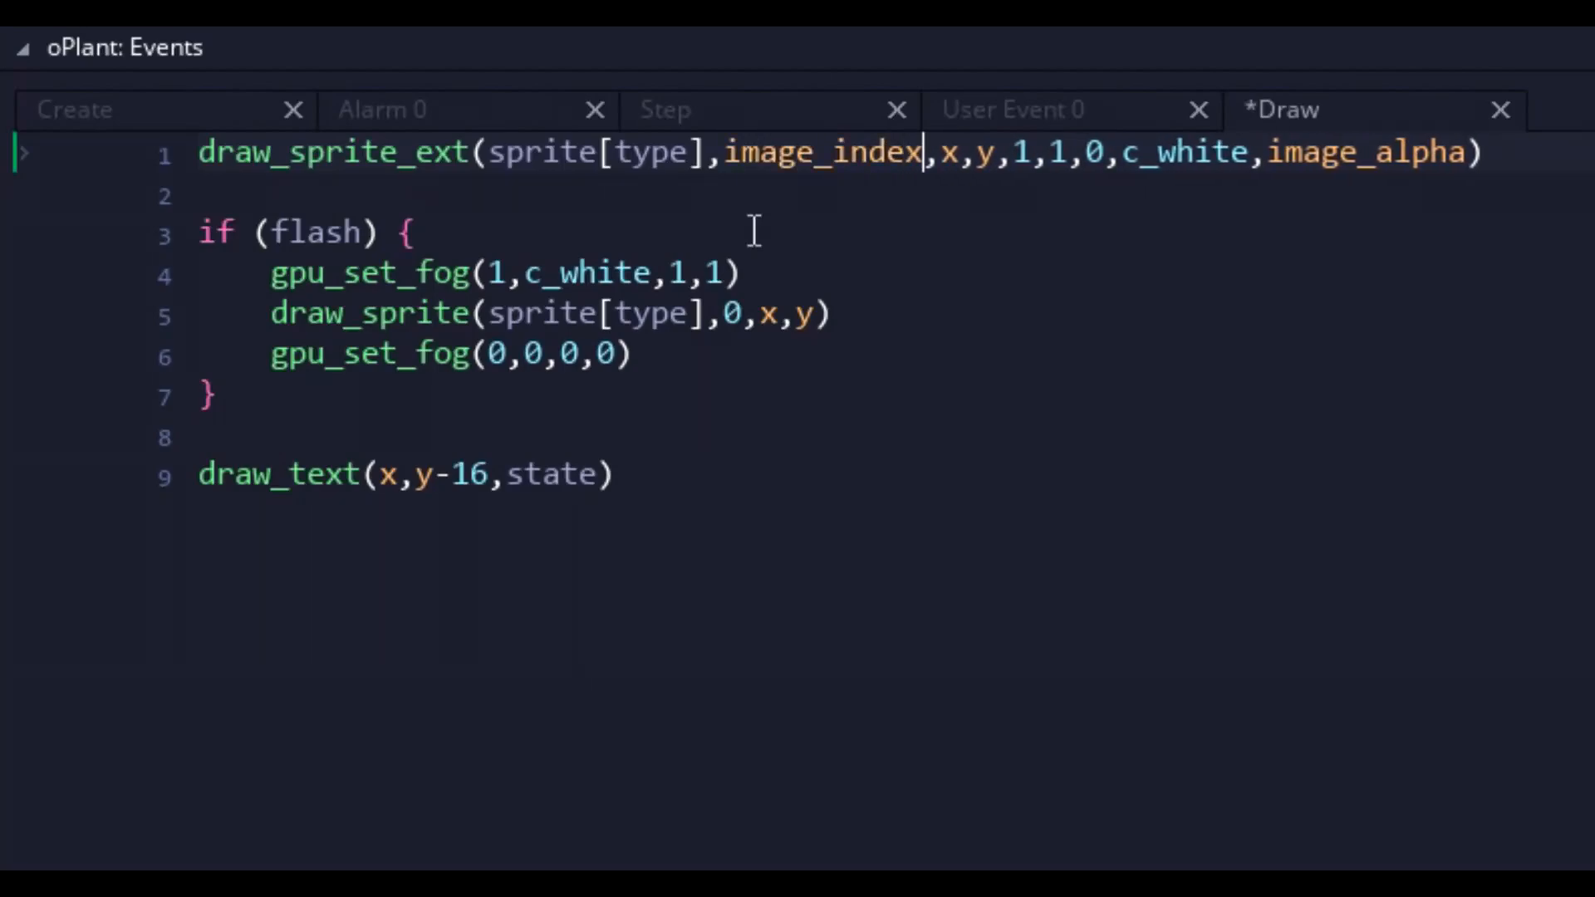
text(image_index)
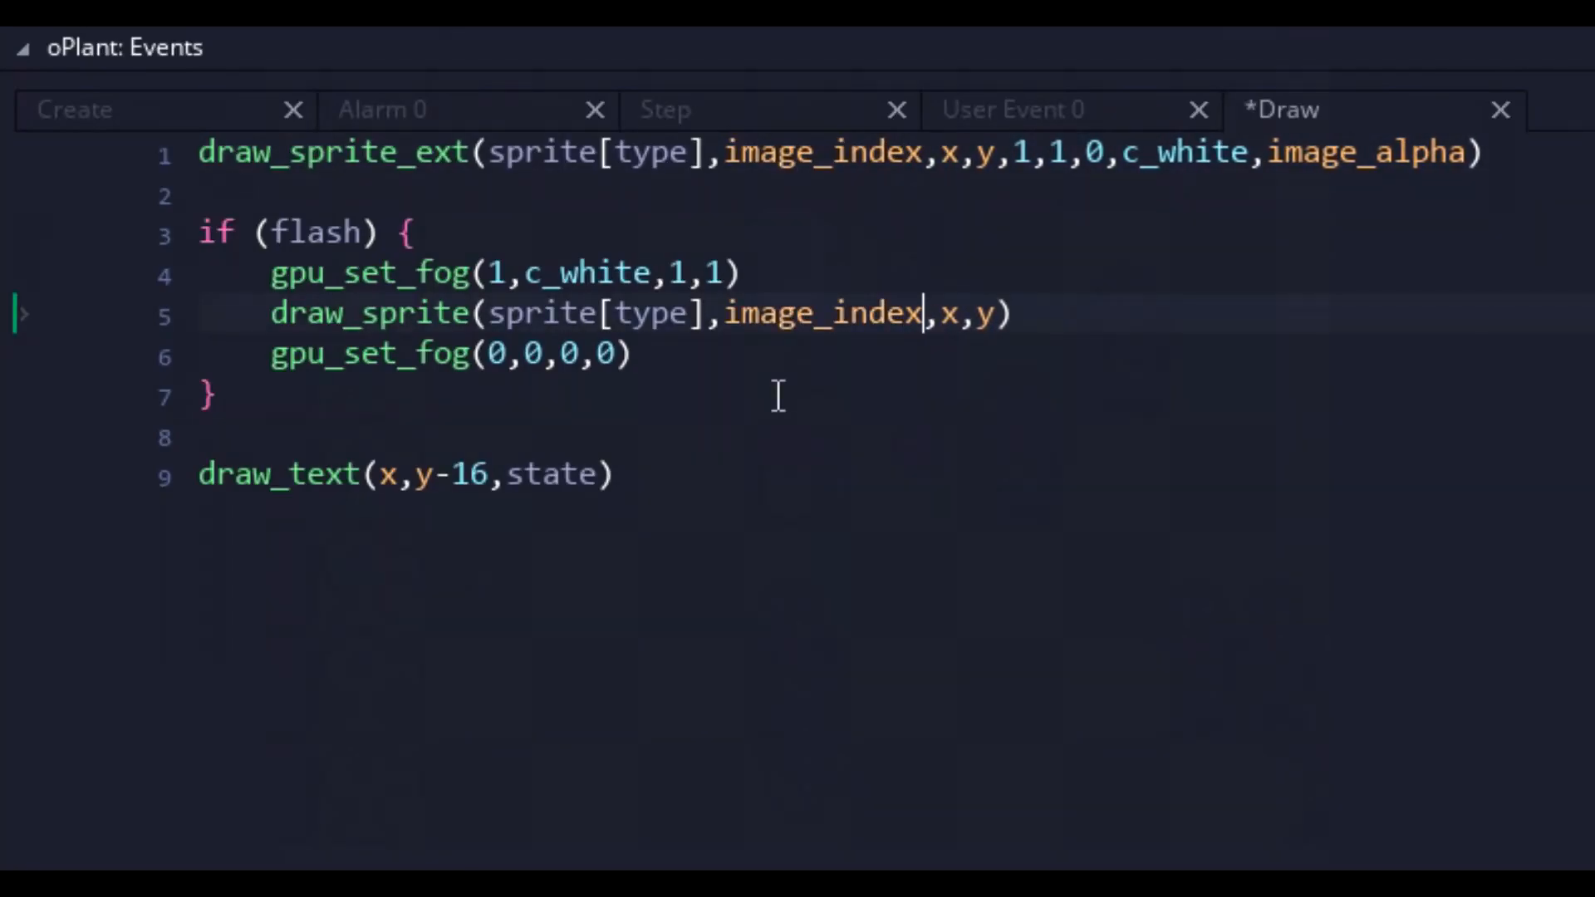